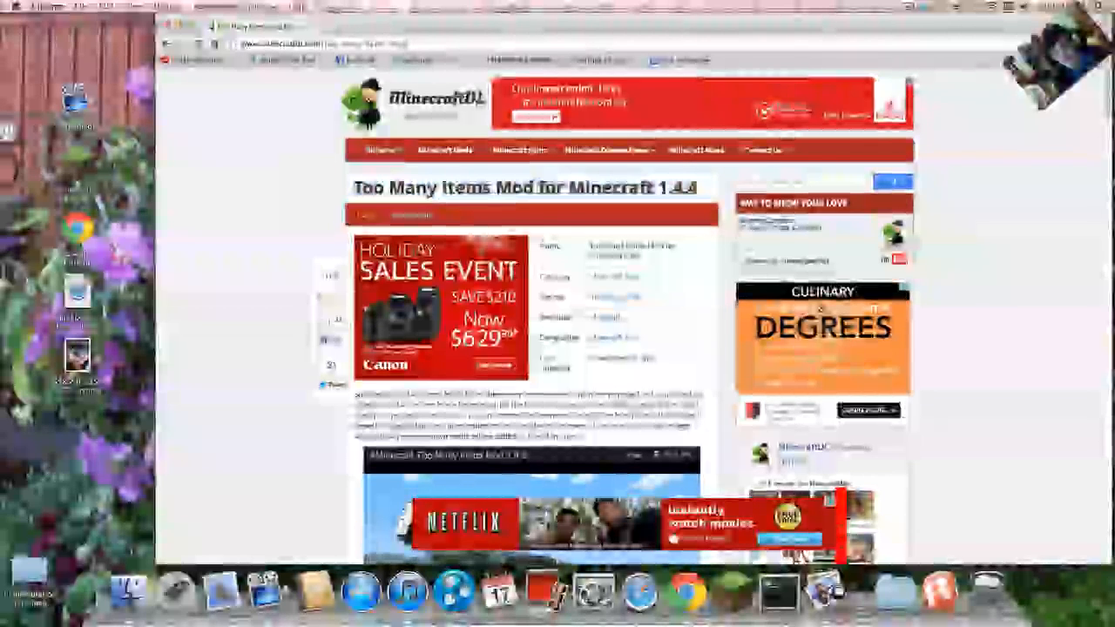
- Scroll down the Too Many Items mod page to its installation video
scroll("down", 3)
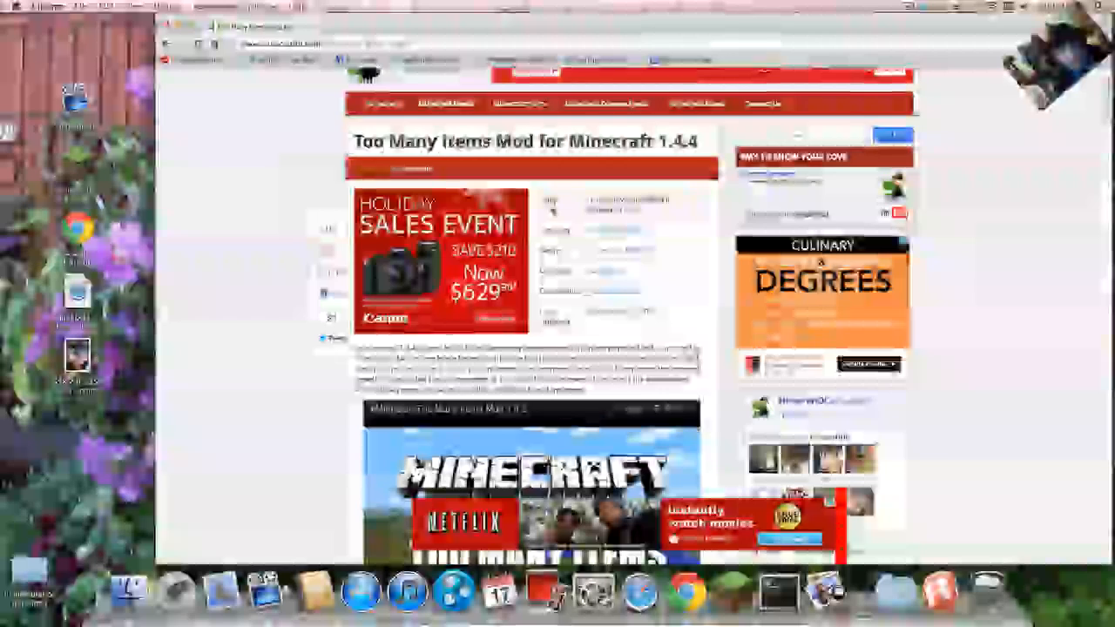
scroll("down", 3)
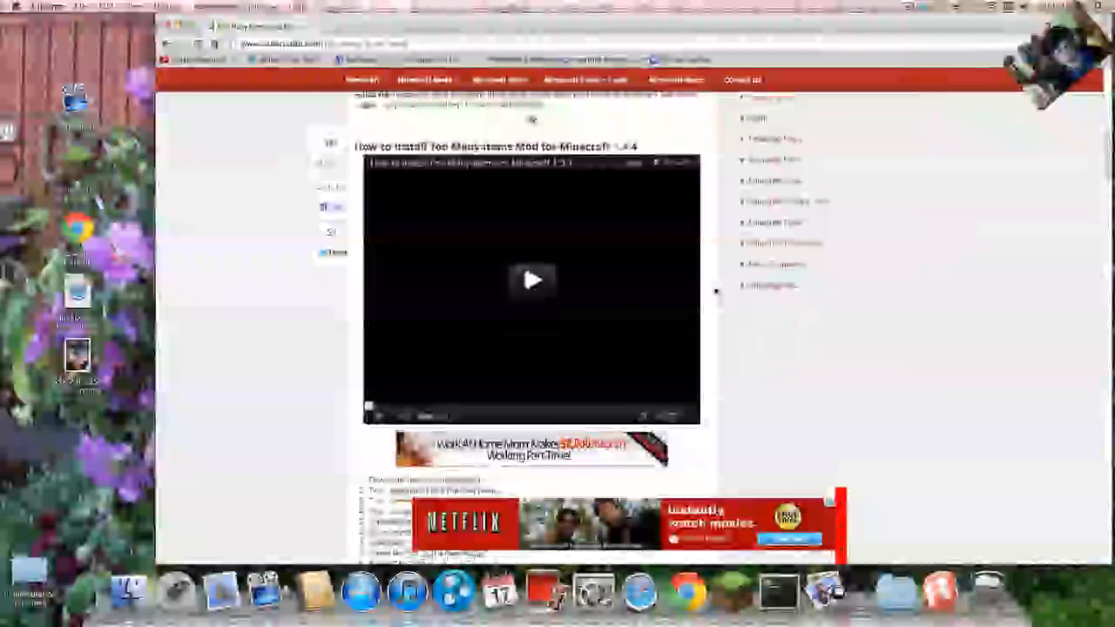
- Scroll further down the mod page before switching to the Finder windows
scroll("down", 3)
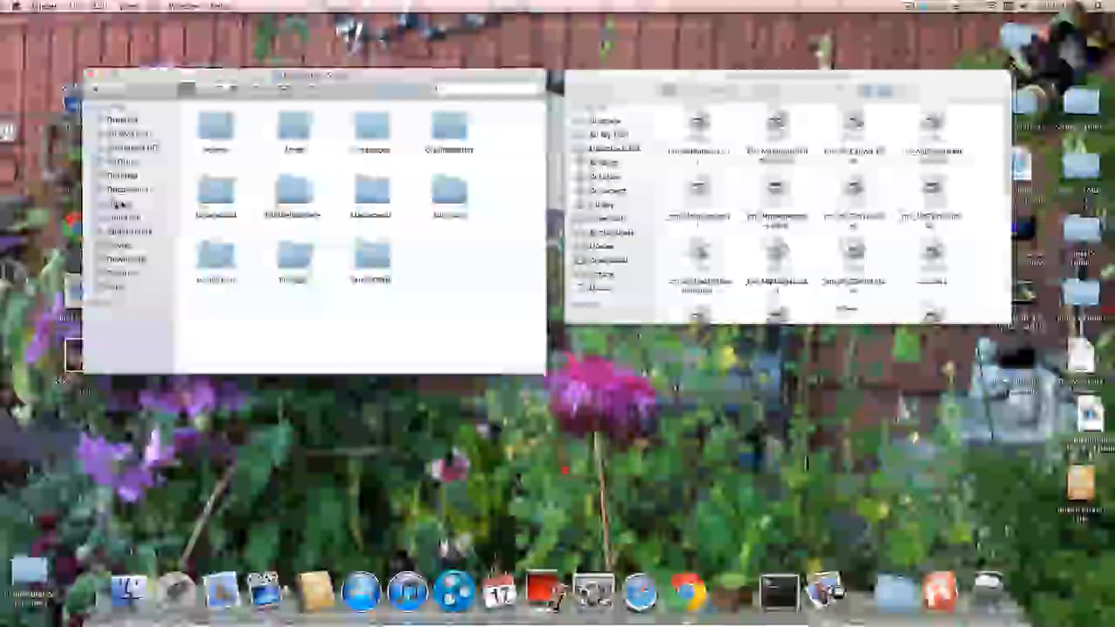
- Open the downloaded Too Many Items folder in a new Finder window
left_click(122, 202)
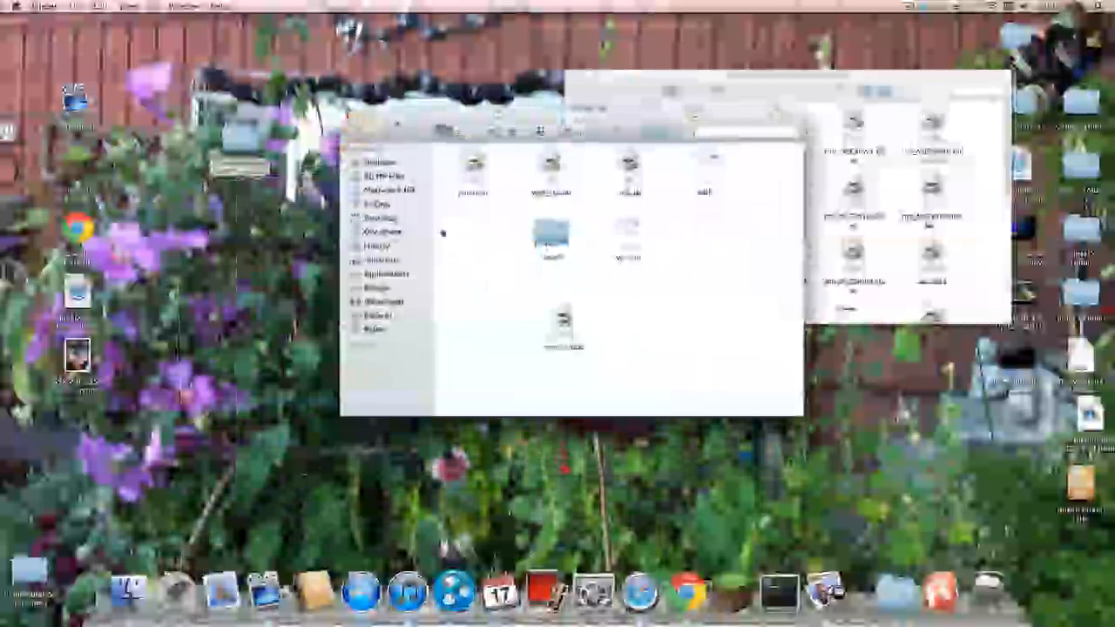
- Clean Up the mod folder window into a grid and select one class file
right_click(481, 235)
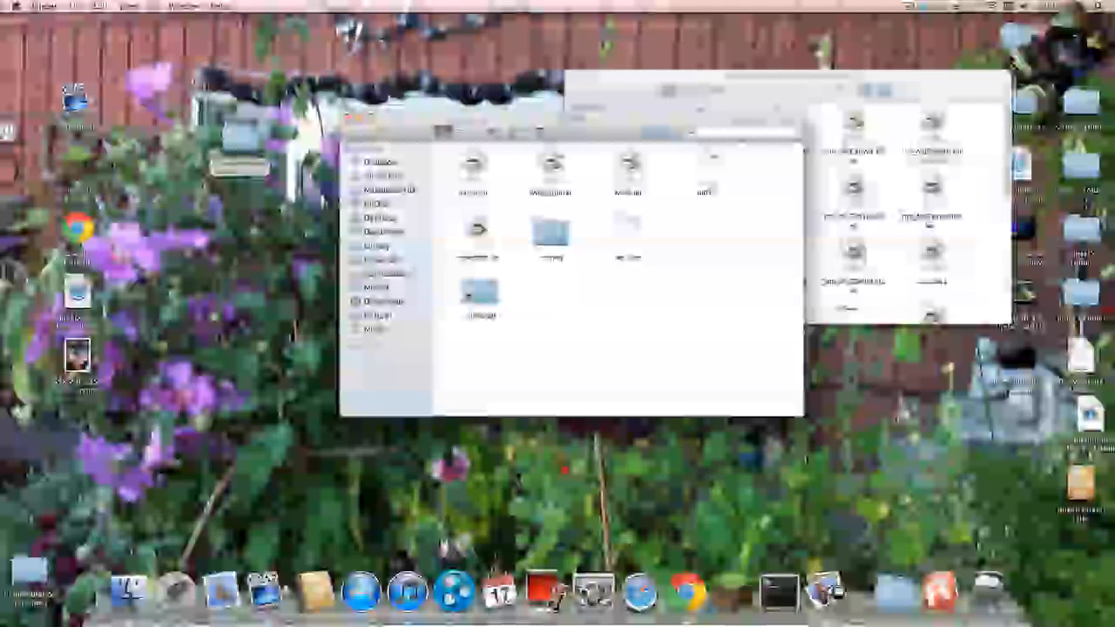
left_click(481, 295)
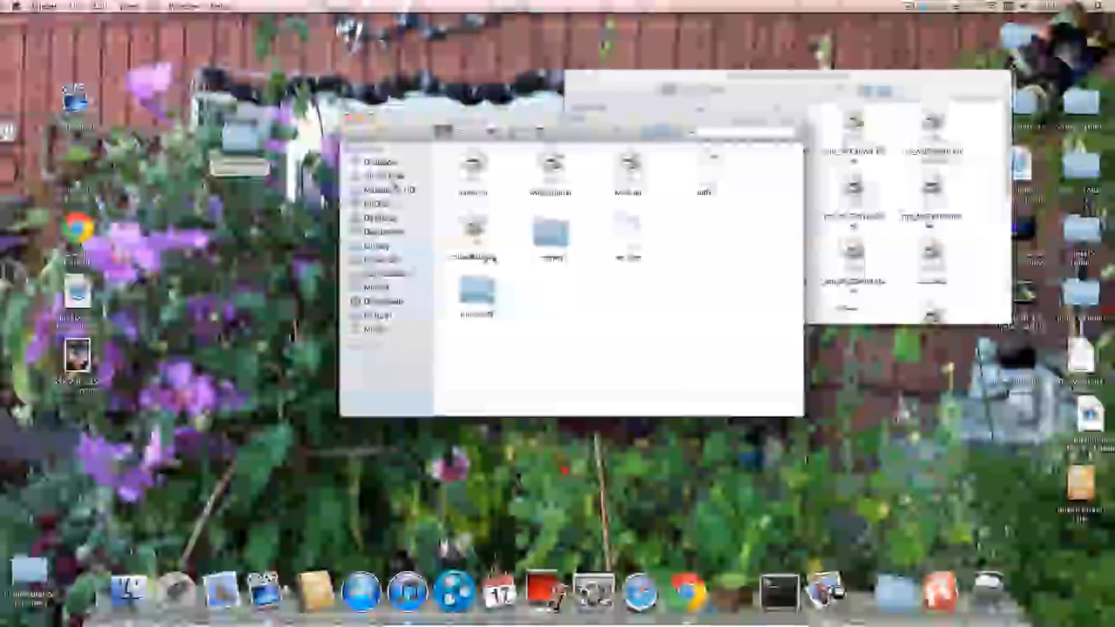
left_click(474, 230)
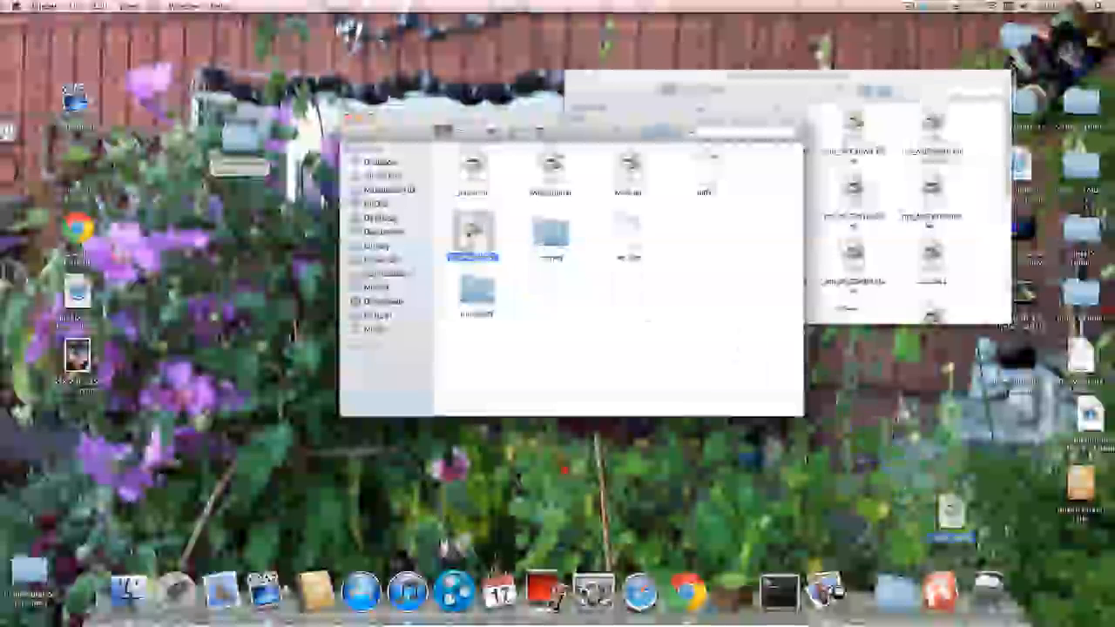
- Close the other windows so only the minecraft.jar class-file window remains
left_click(474, 293)
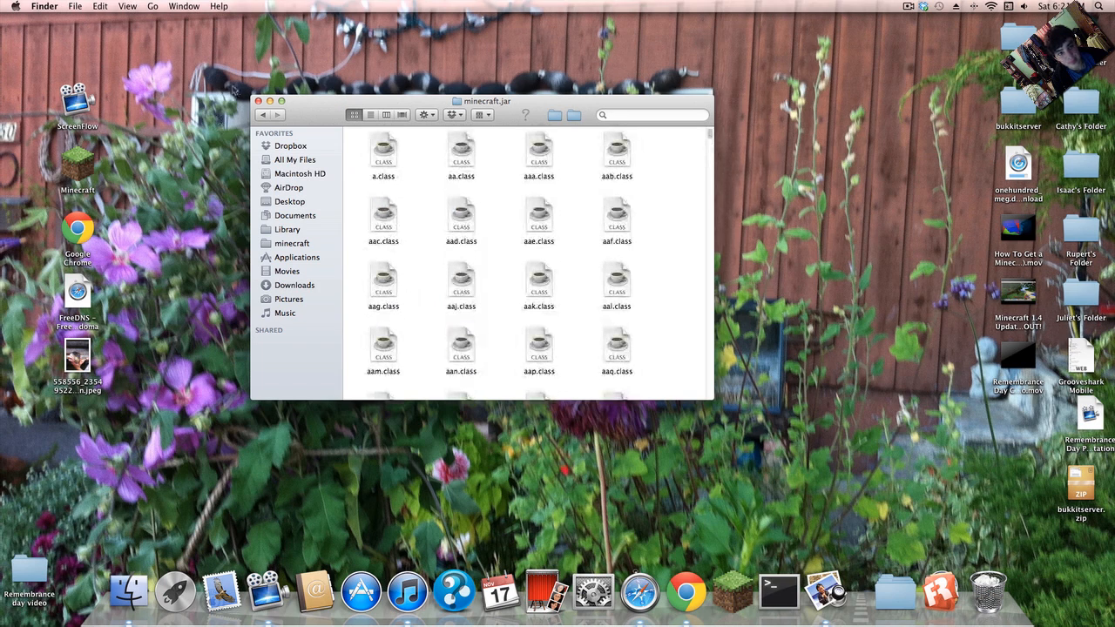
- Close the minecraft.jar window, leaving an empty desktop
left_click(258, 101)
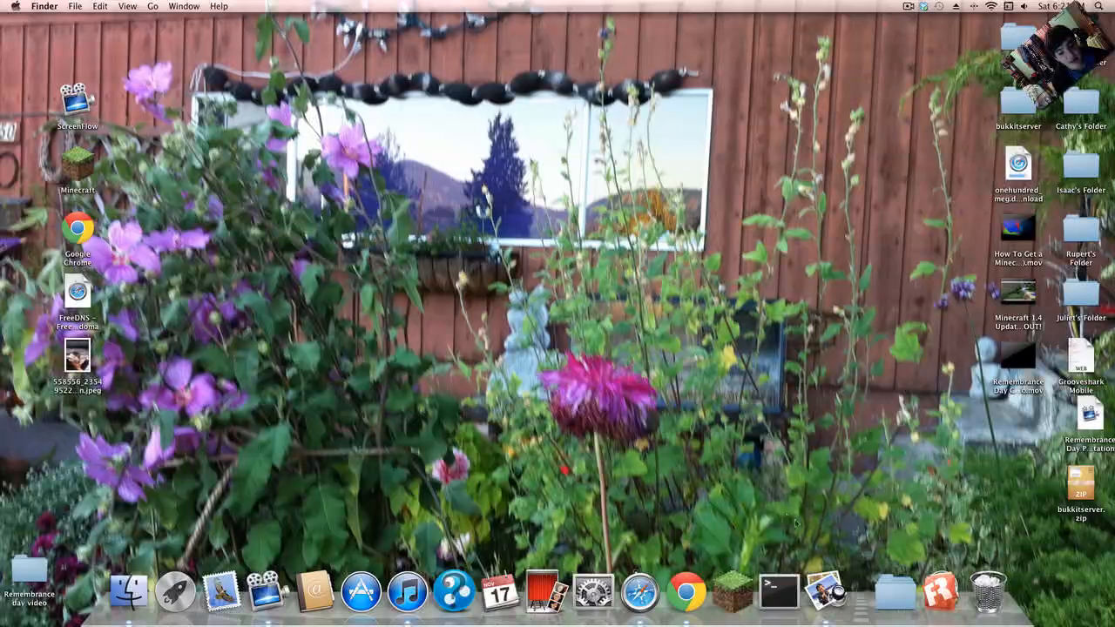
mouse_move(732, 593)
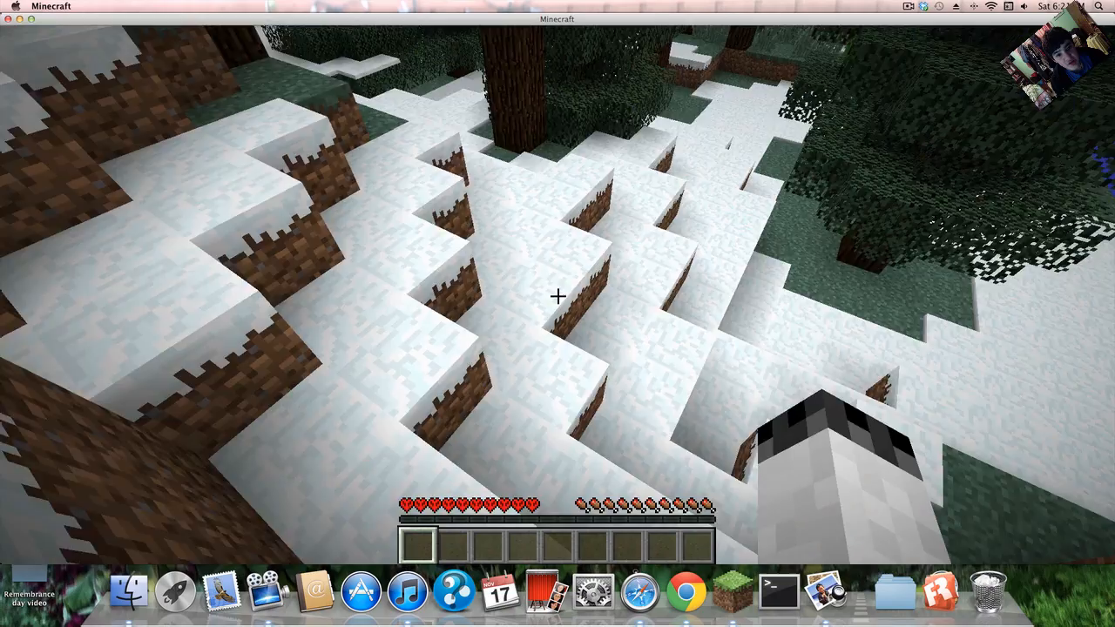
mouse_move(557, 296)
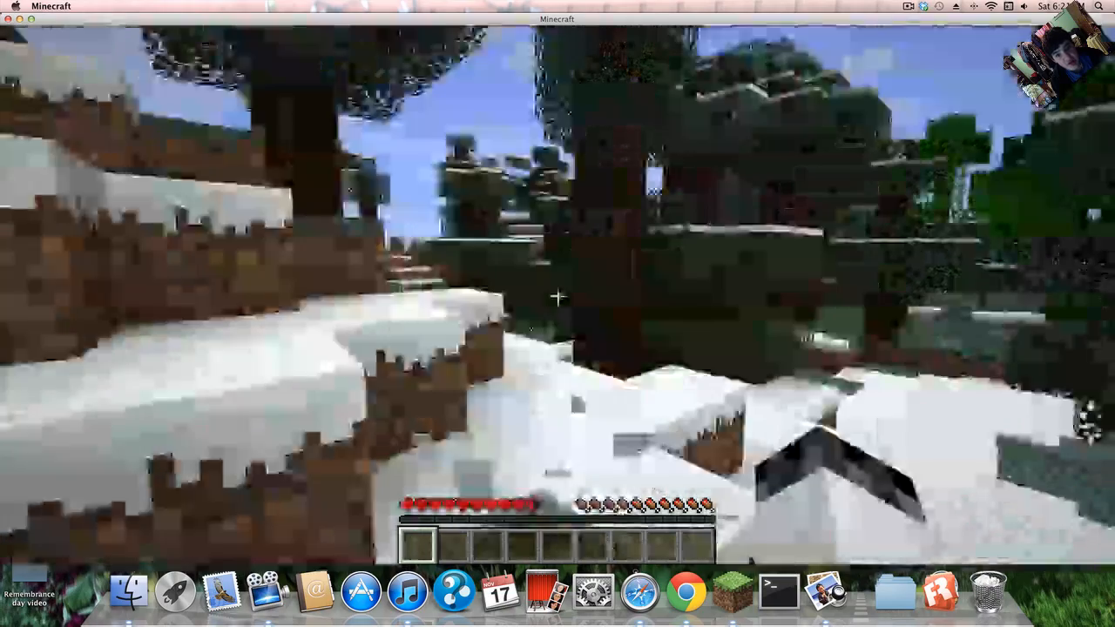
- Spawn the first blocks, including sand, from the TMI panel into the hotbar
key("e")
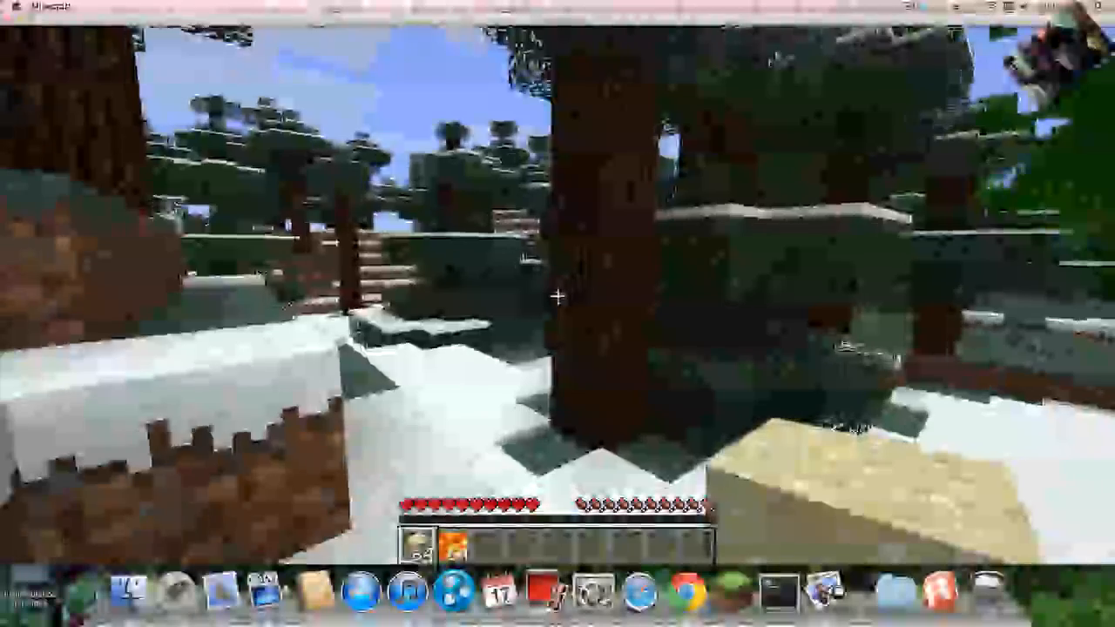
- Take lava and other block stacks from TMI and place lava among the snowy trees
key("e")
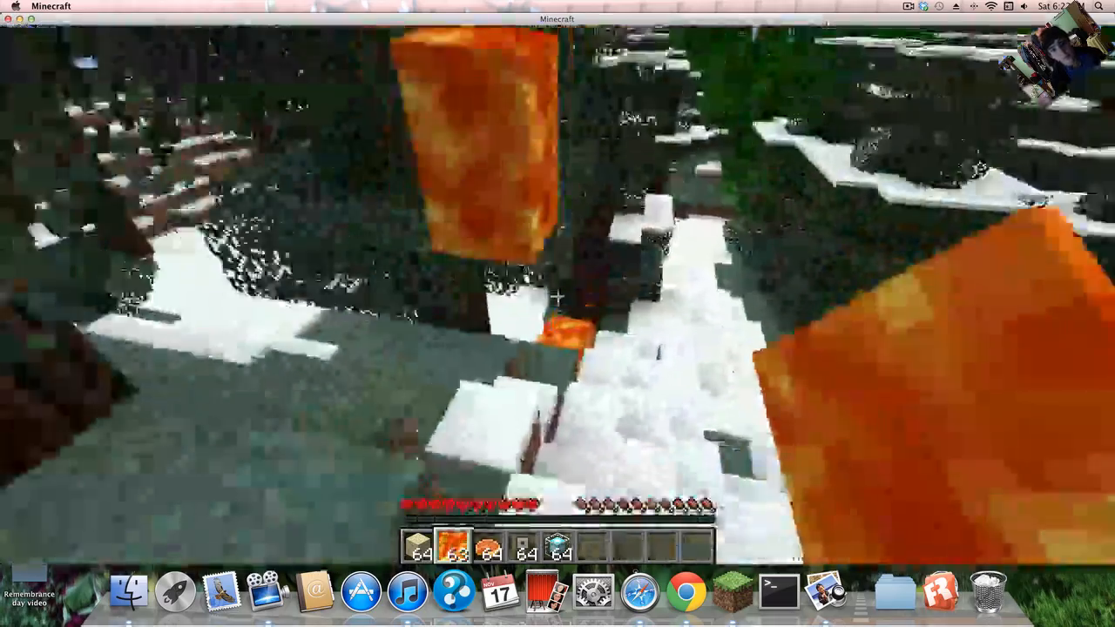
- Create a pickaxe with level-10 Efficiency, Unbreaking and Fortune in TMI's enchanting panel
key("e")
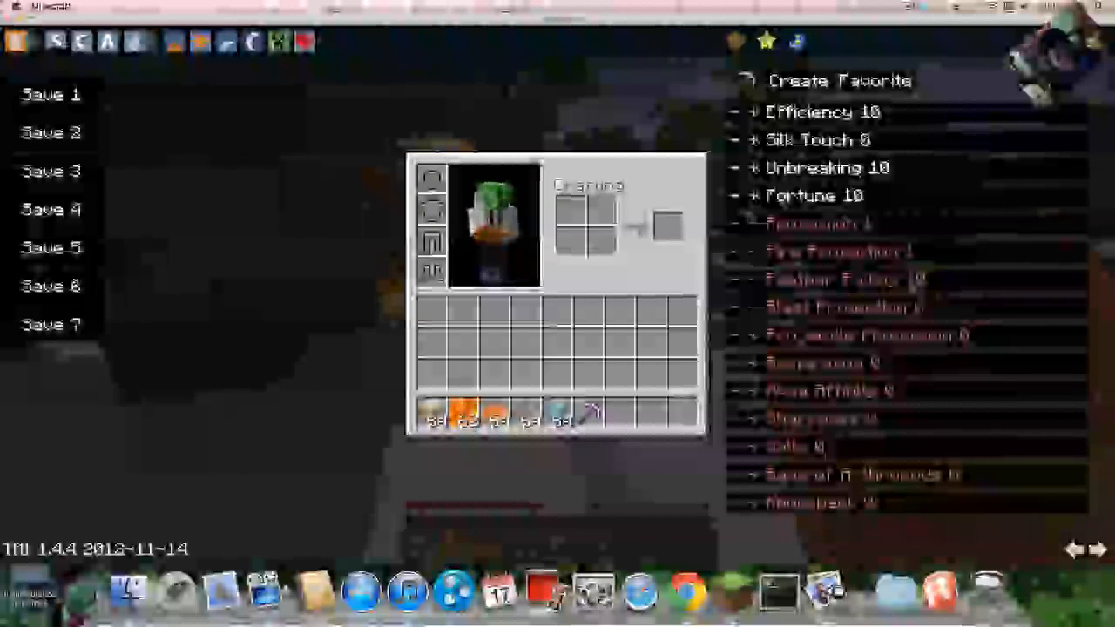
mouse_move(593, 415)
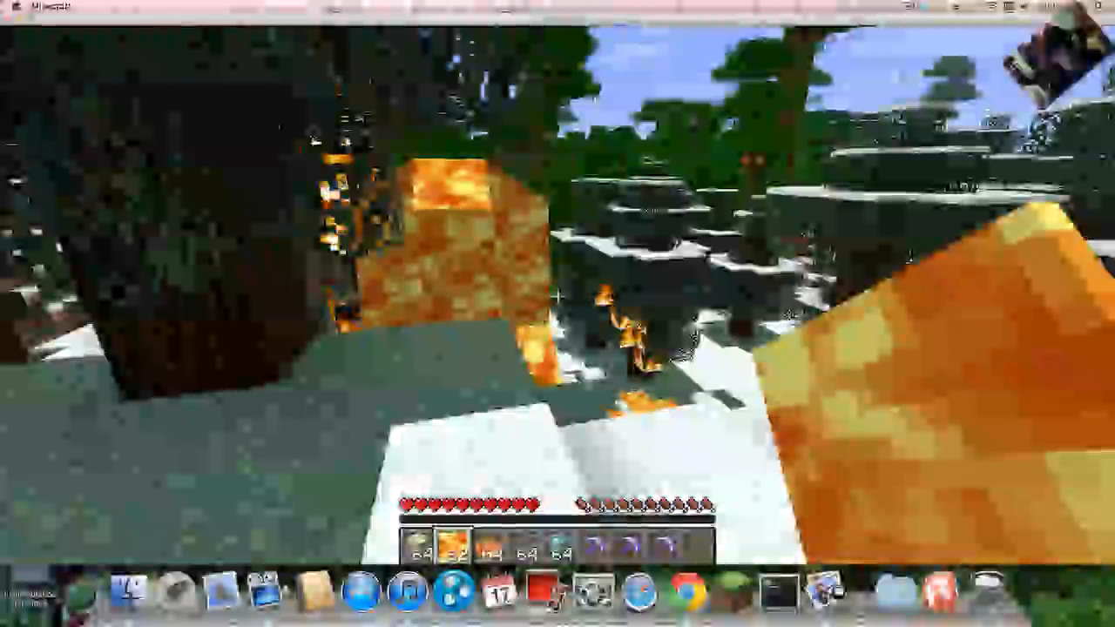
- Grab two more item stacks from TMI and return to the world holding the enchanted pickaxe
key("e")
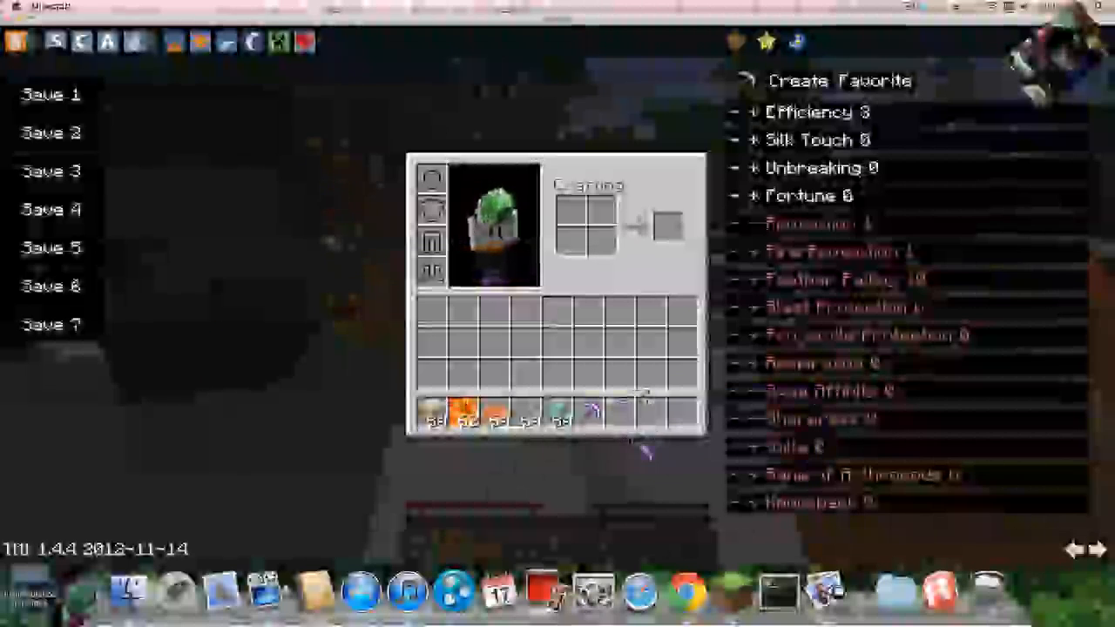
key("Escape")
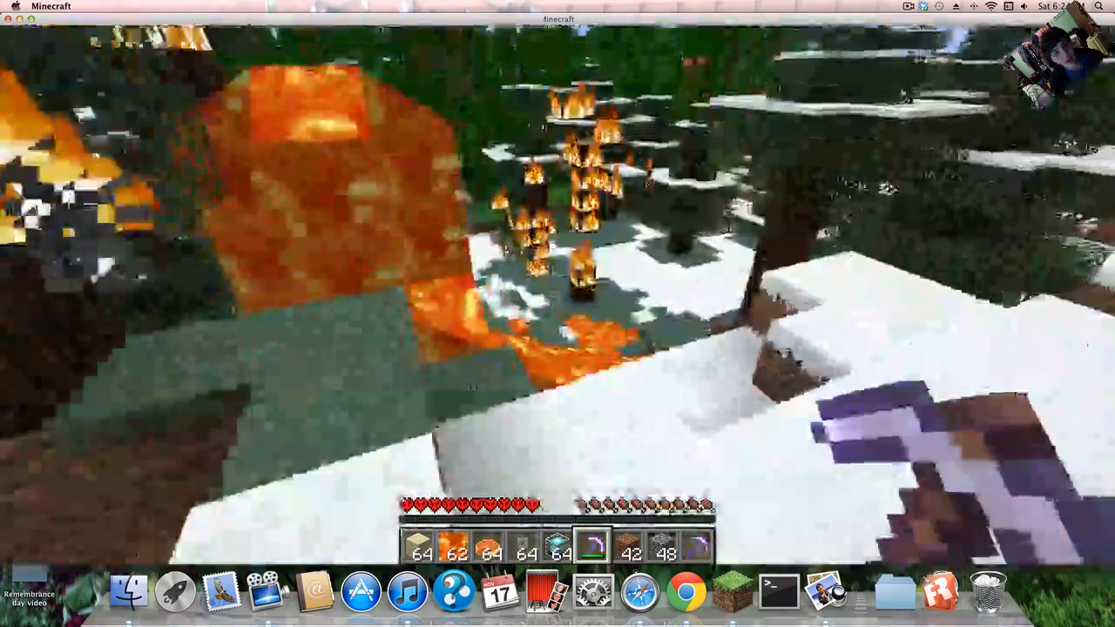
- Switch the player's game mode via TMI's settings button and reopen the inventory
key("e")
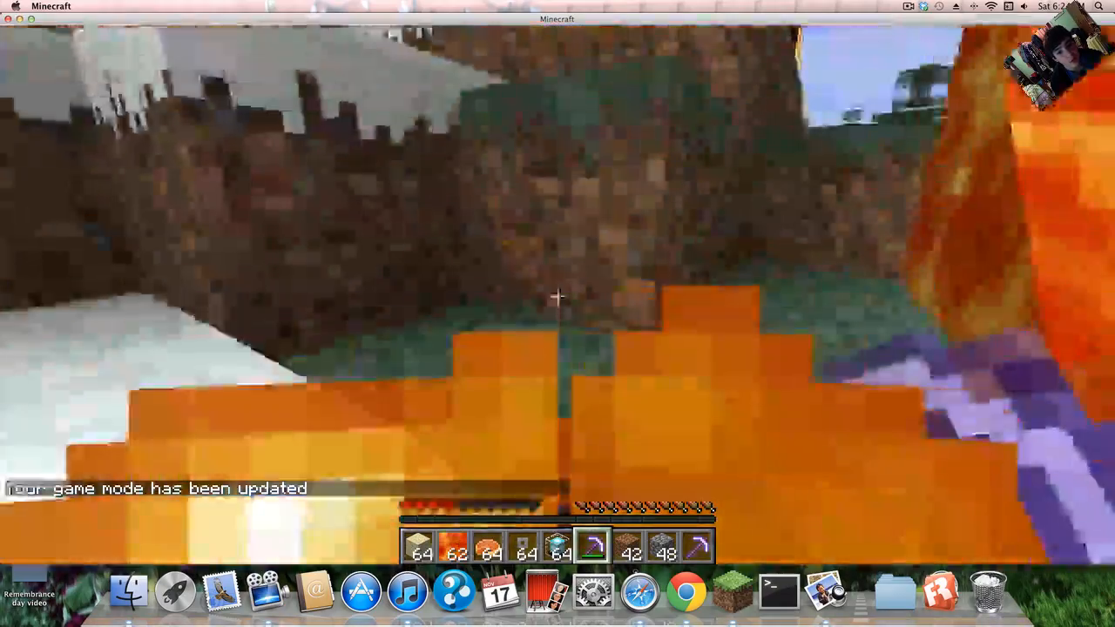
key("e")
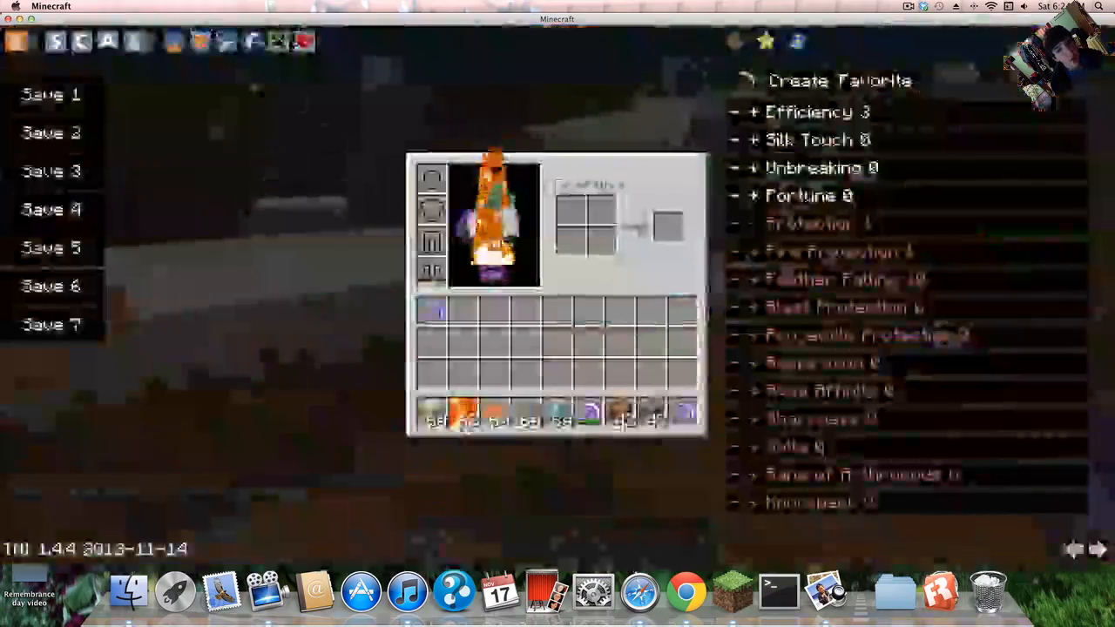